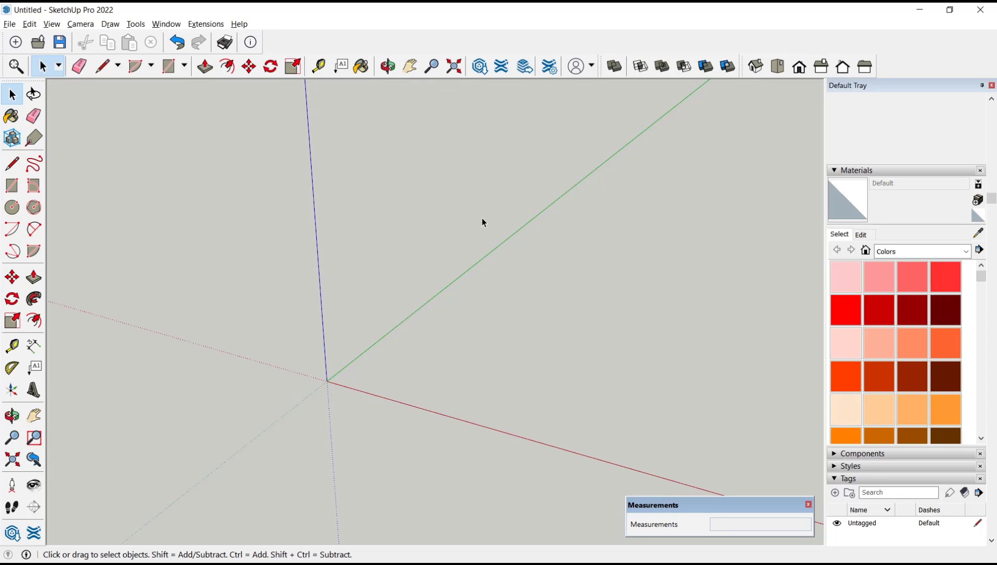
{"action": "mouse_move", "coordinate": [321, 251]}
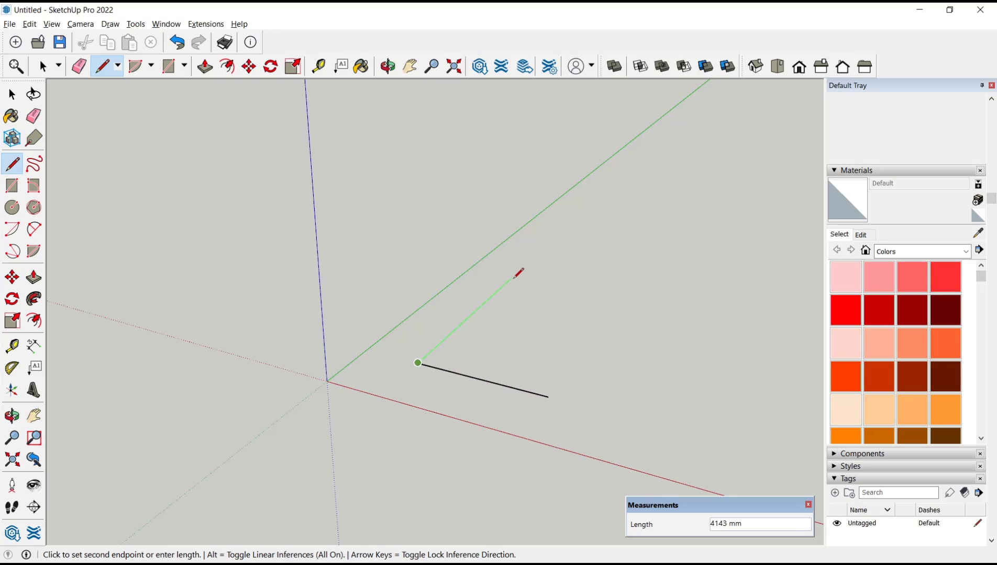
Finish the second joined edge, completing the open V angle, and stop drawing.
{"action": "left_click", "coordinate": [512, 278]}
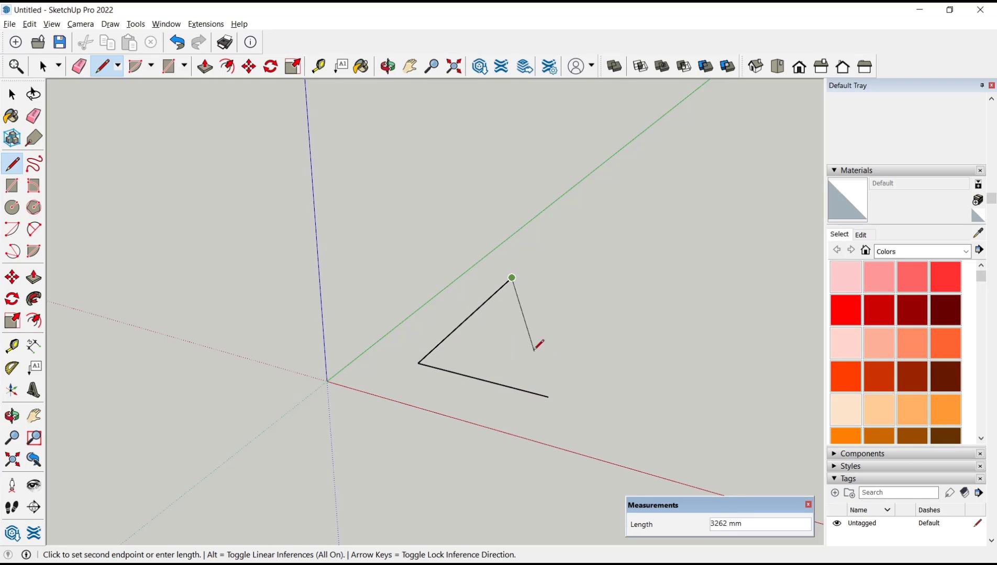
{"action": "key", "text": "Escape"}
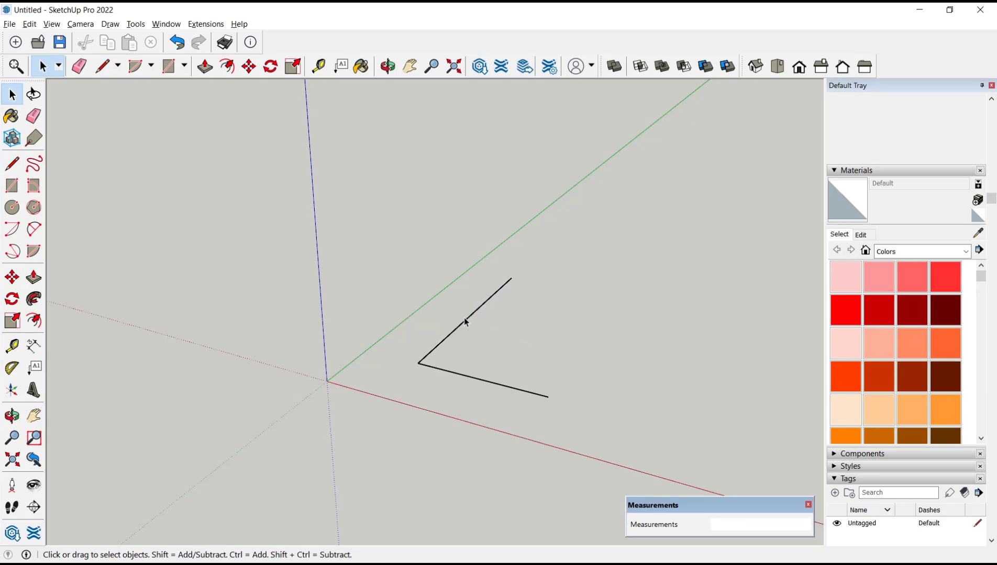
{"action": "mouse_move", "coordinate": [504, 329]}
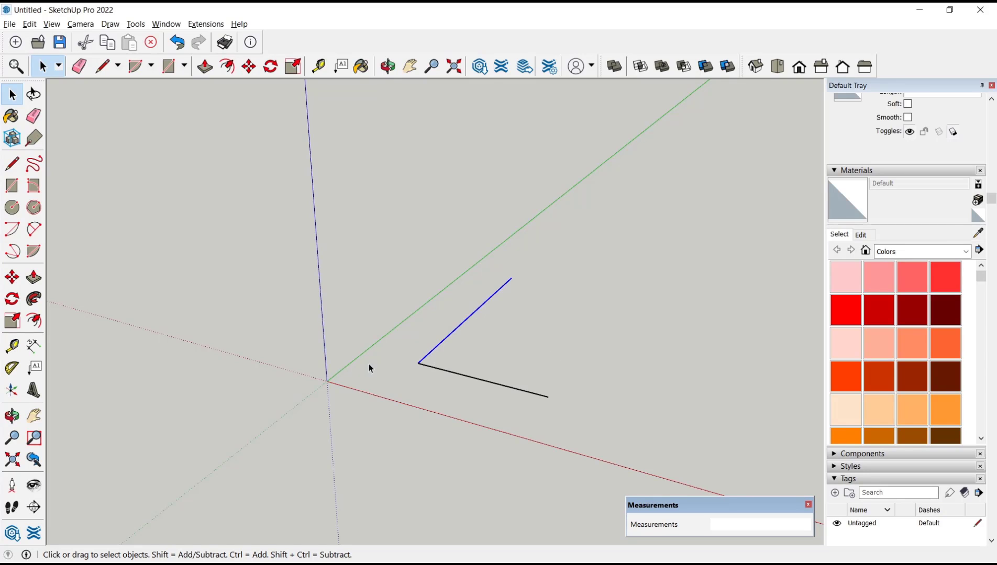
Rotate the upper line 45 degrees about the shared corner vertex.
{"action": "left_click", "coordinate": [269, 66]}
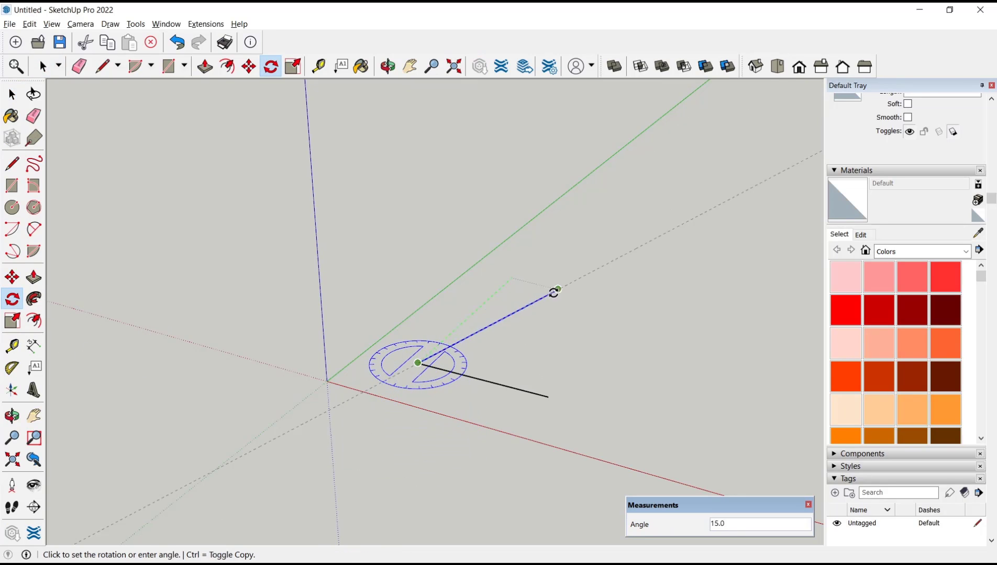
{"action": "mouse_move", "coordinate": [594, 304]}
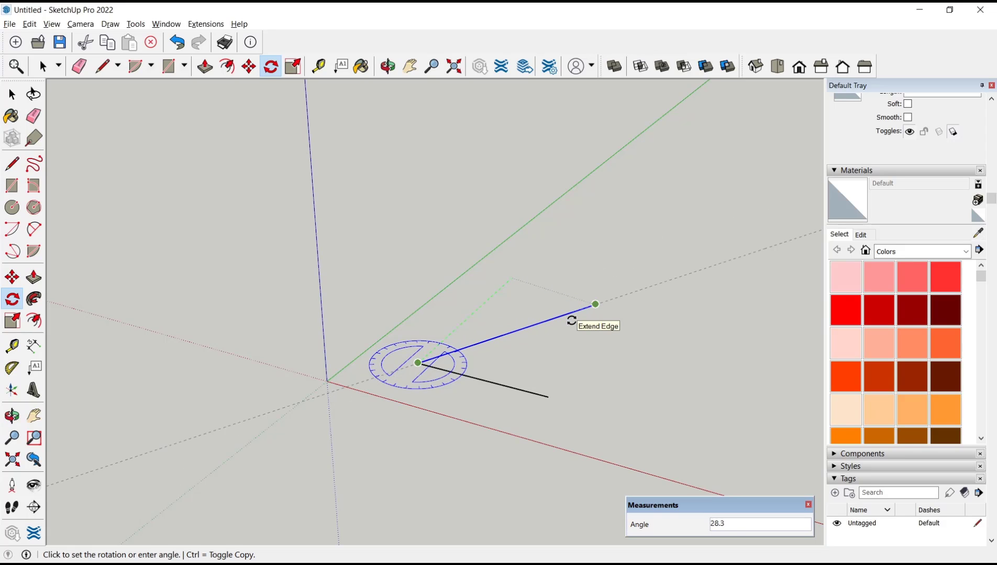
{"action": "type", "text": "45"}
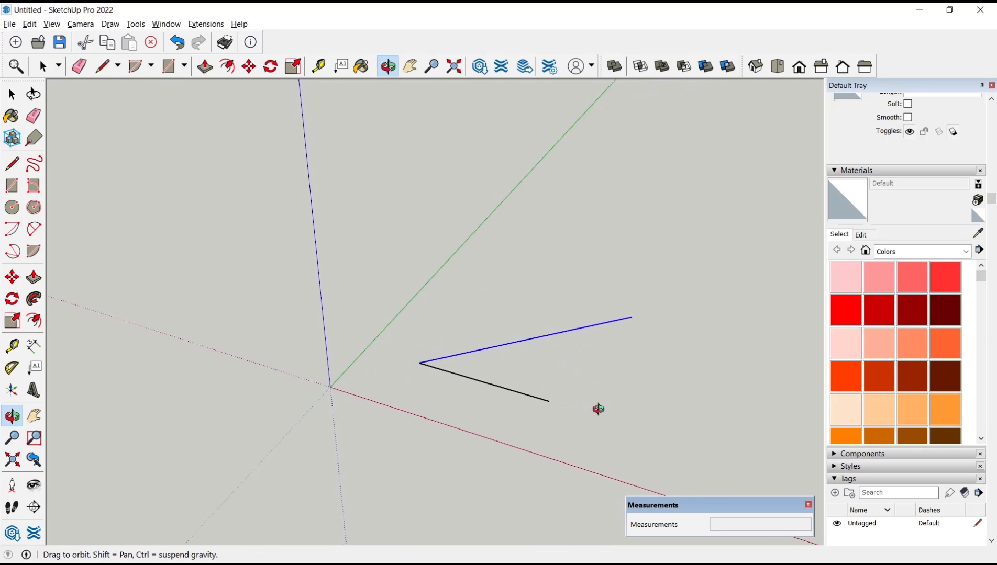
Draw three connected edges closing into a filled triangular face beside the V.
{"action": "left_click", "coordinate": [270, 66]}
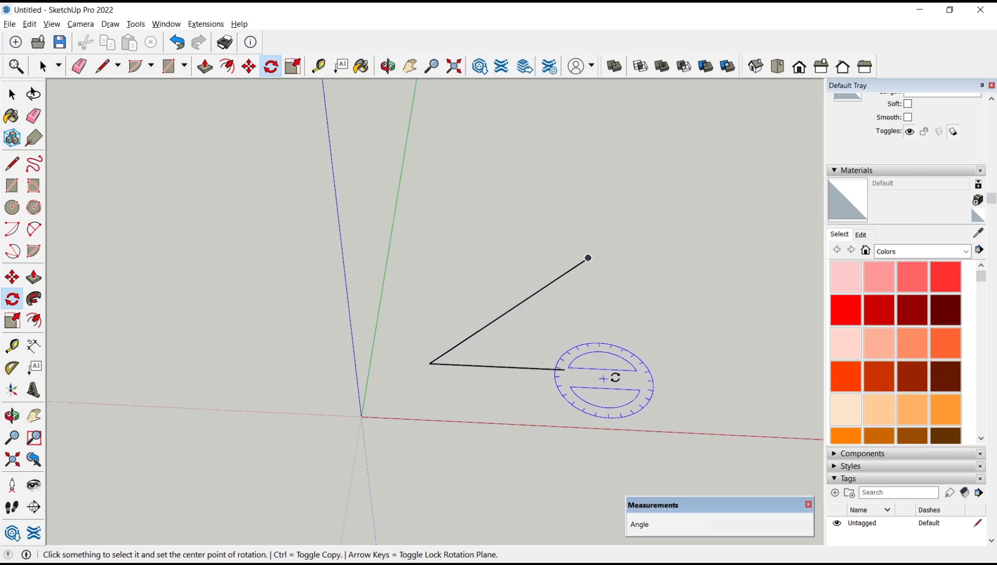
{"action": "left_click", "coordinate": [388, 66]}
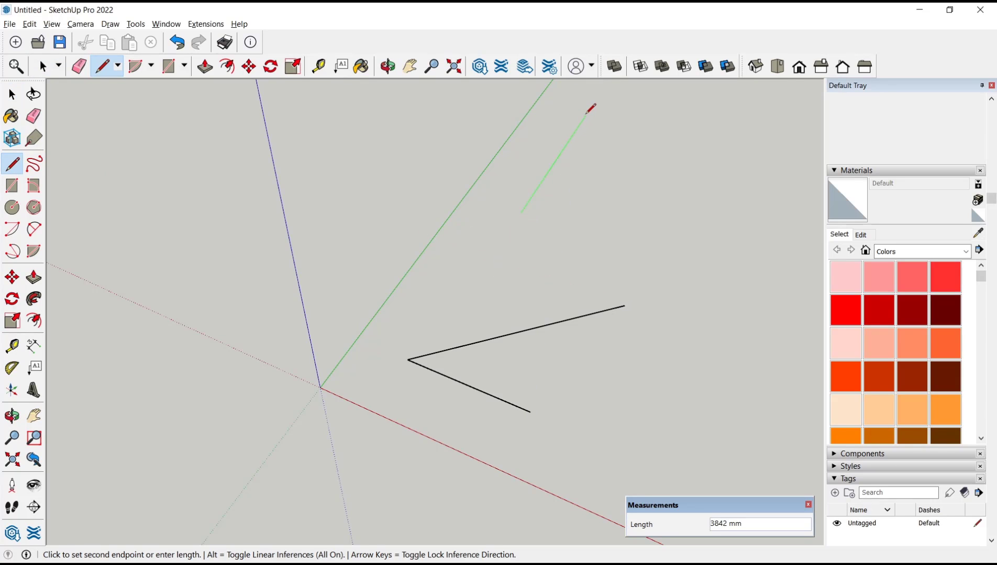
{"action": "left_click", "coordinate": [584, 115]}
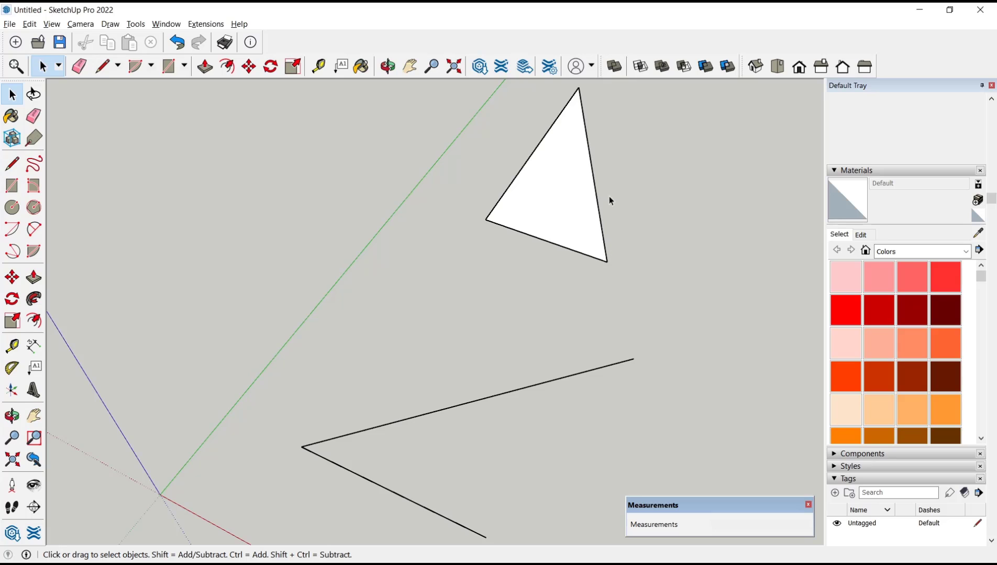
Rotate the triangle's right edge 25 degrees about its bottom vertex.
{"action": "left_click", "coordinate": [592, 175]}
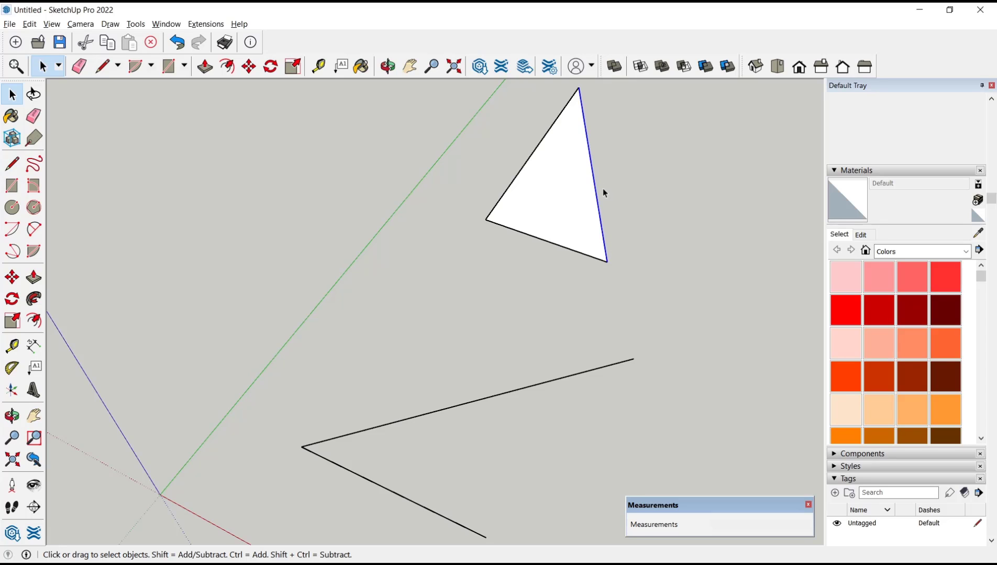
{"action": "left_click", "coordinate": [12, 276]}
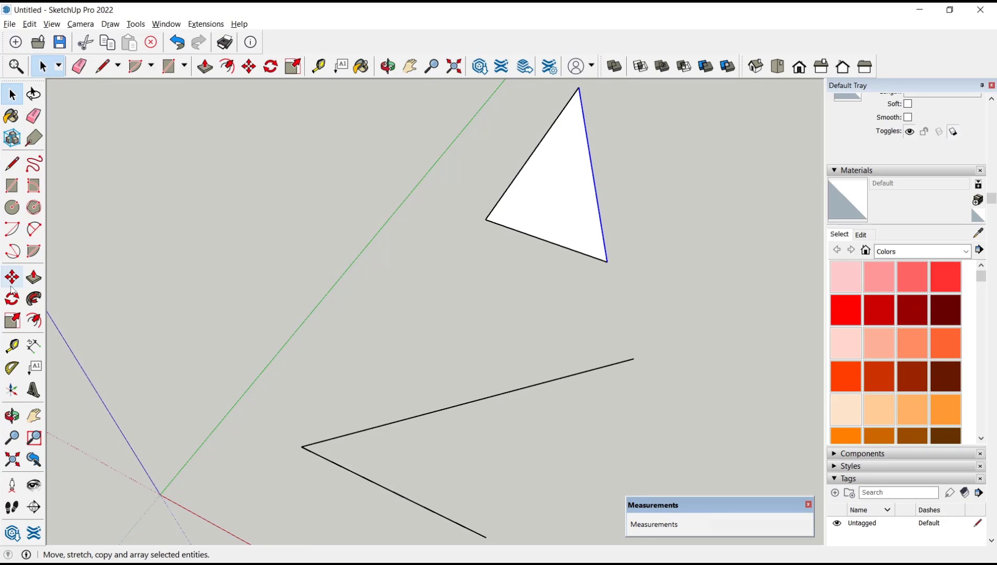
{"action": "left_click", "coordinate": [270, 66]}
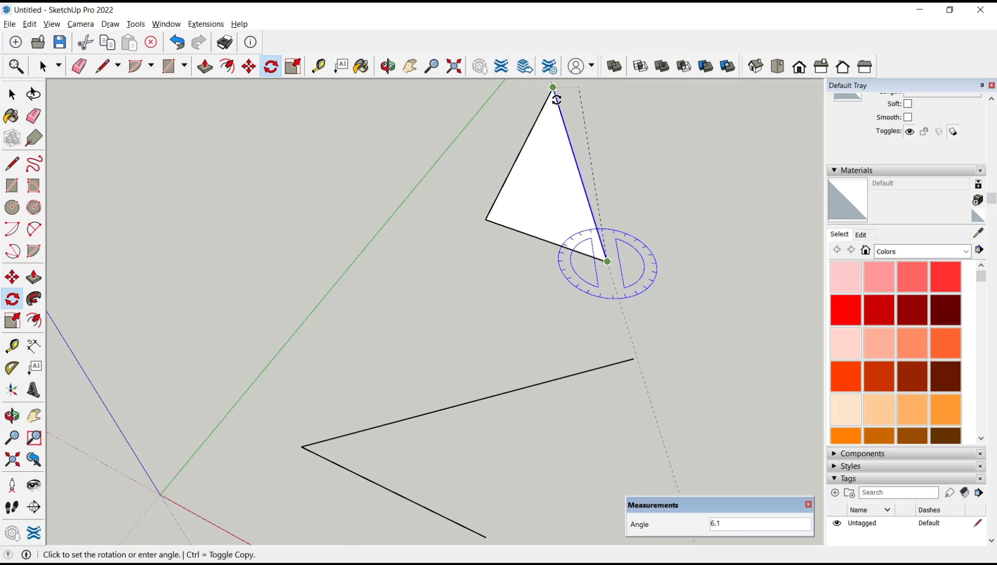
{"action": "mouse_move", "coordinate": [499, 145]}
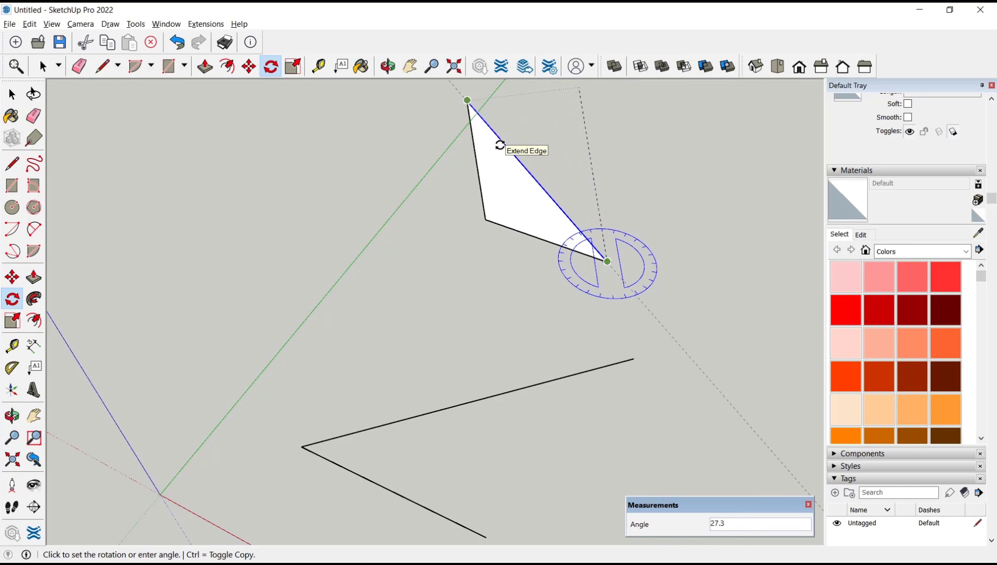
{"action": "type", "text": "25"}
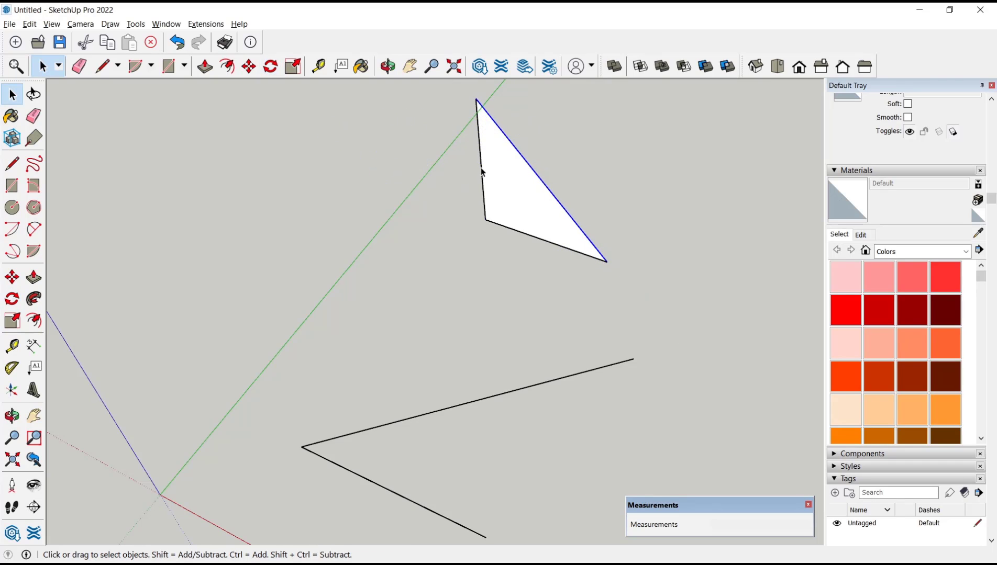
Rotate the triangle's left edge about its lower-left vertex, swinging the top corner right.
{"action": "left_click", "coordinate": [11, 277]}
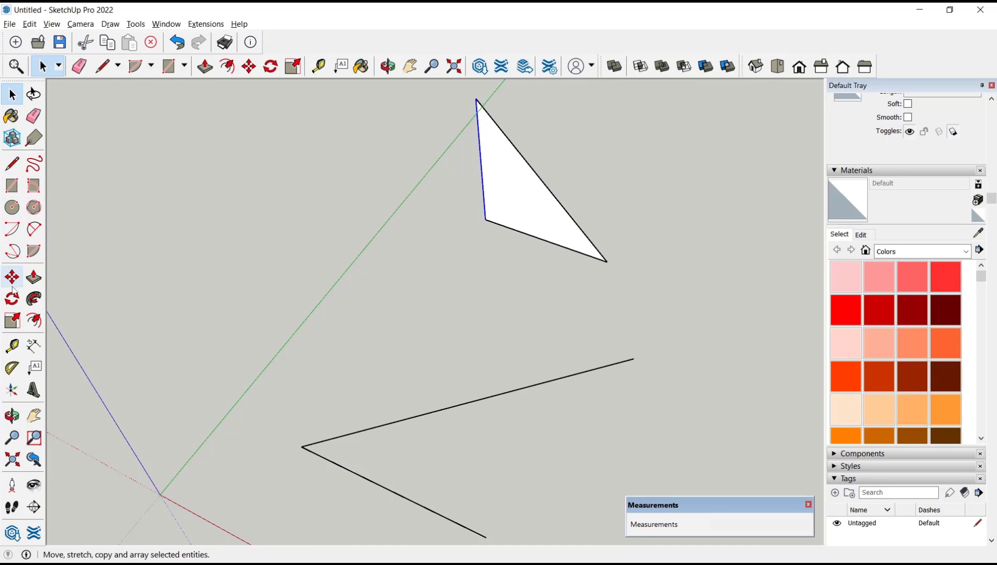
{"action": "left_click", "coordinate": [270, 66]}
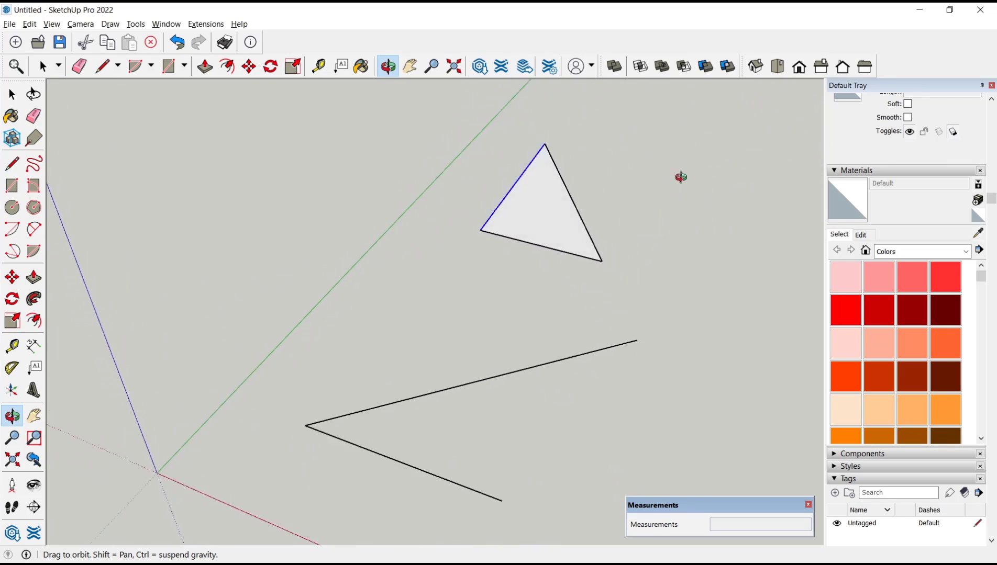
{"action": "left_click", "coordinate": [269, 66]}
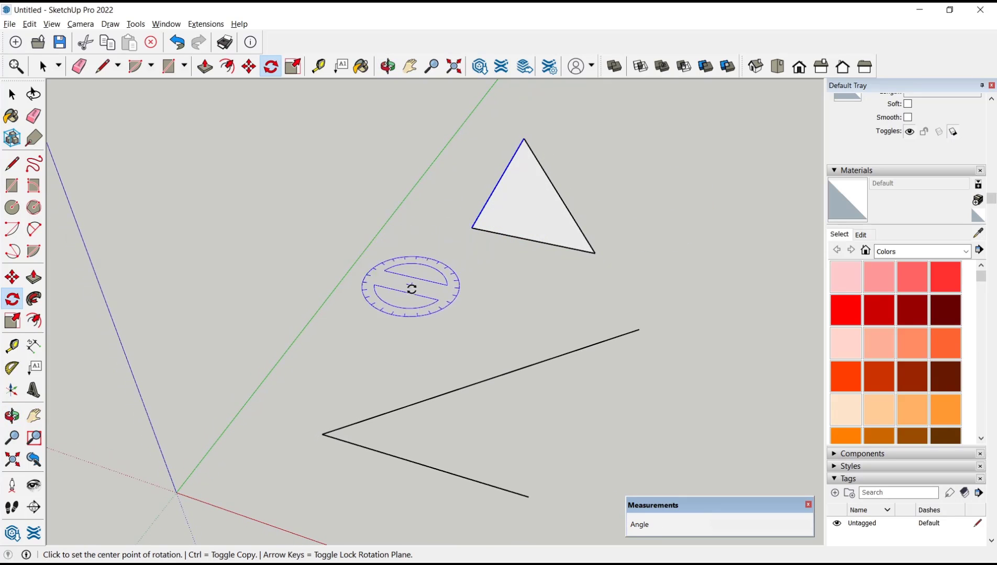